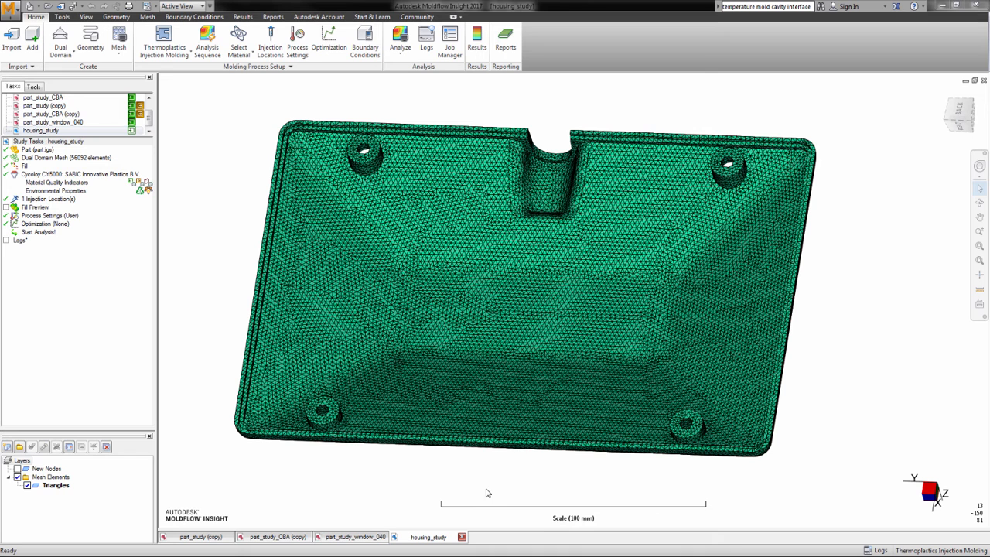
Show the Mesh tab's Advanced dropdown of mesh editing operations for the housing mesh.
left_click(147, 16)
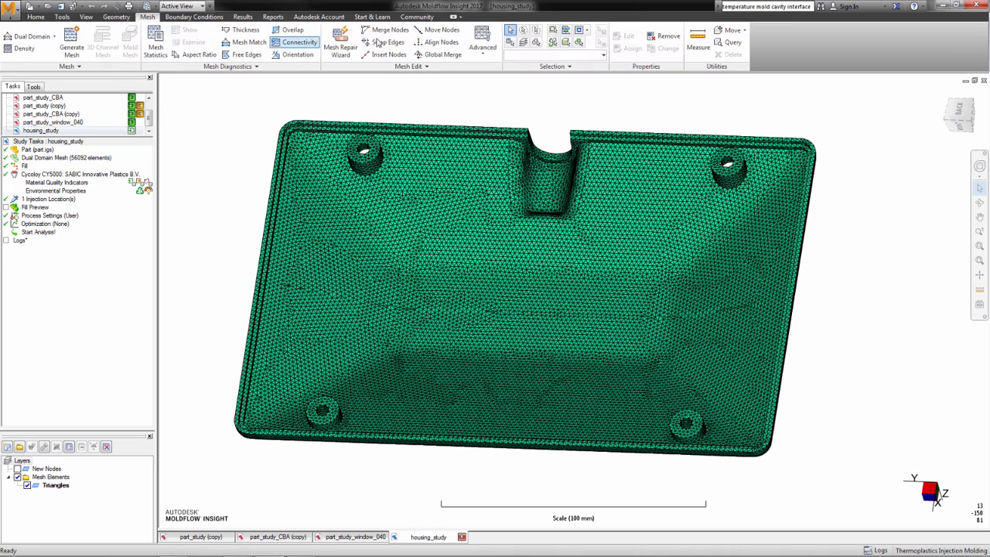
left_click(482, 38)
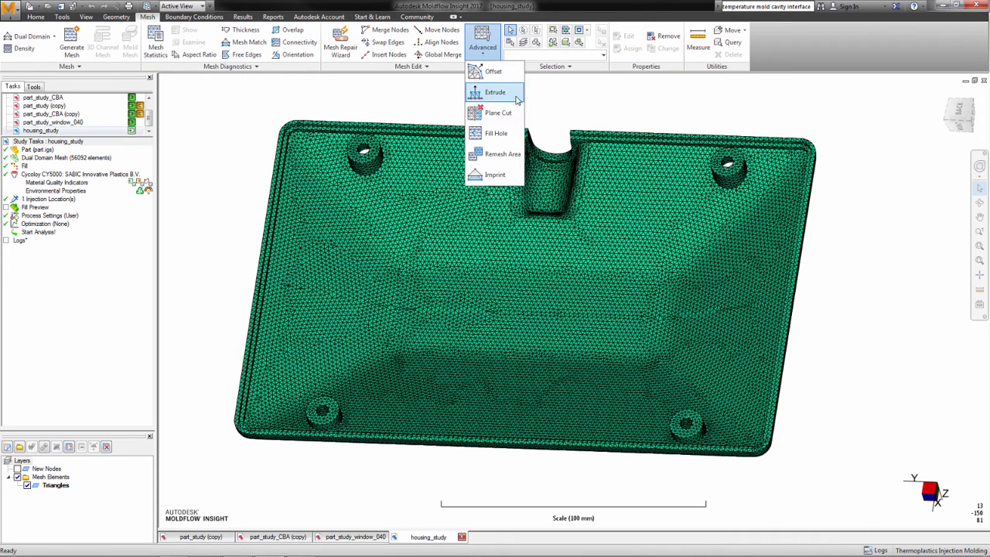
mouse_move(495, 174)
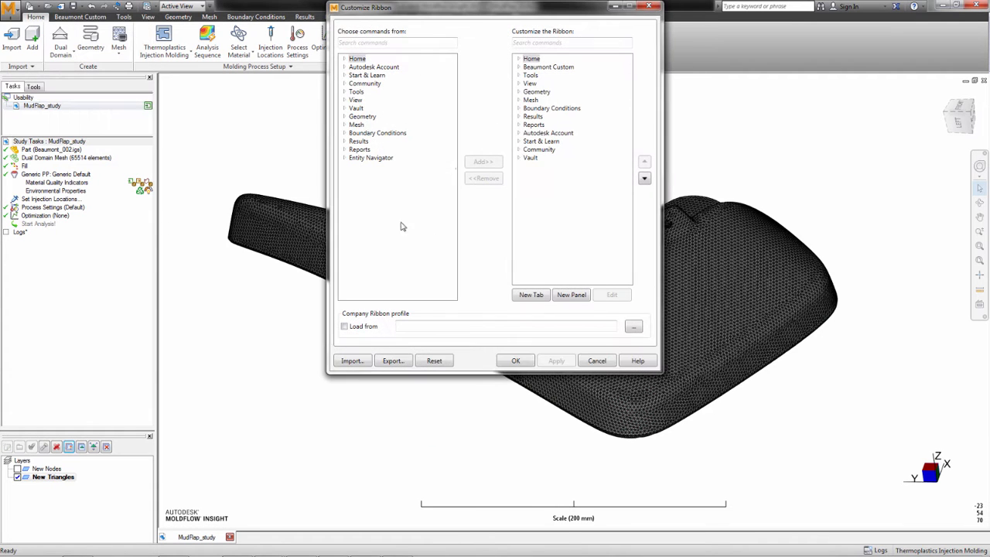
Reorder the Beaumont Custom ribbon tab to sit just after Community.
left_click(550, 75)
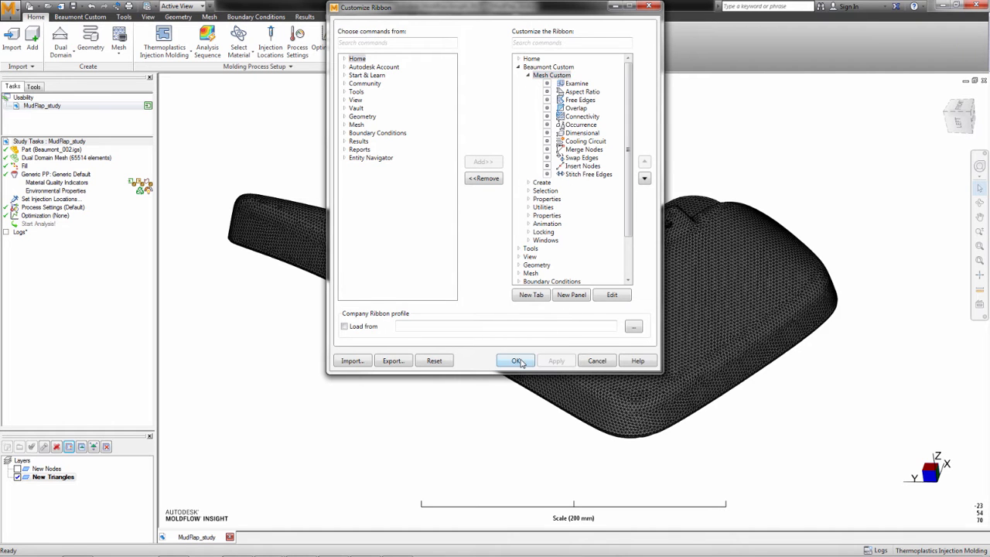
left_click(516, 361)
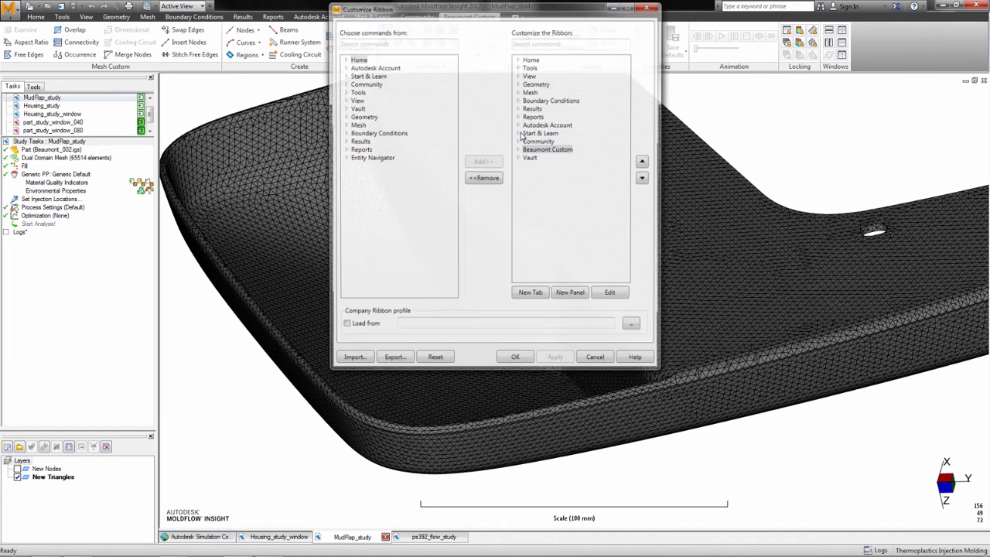
left_click(548, 149)
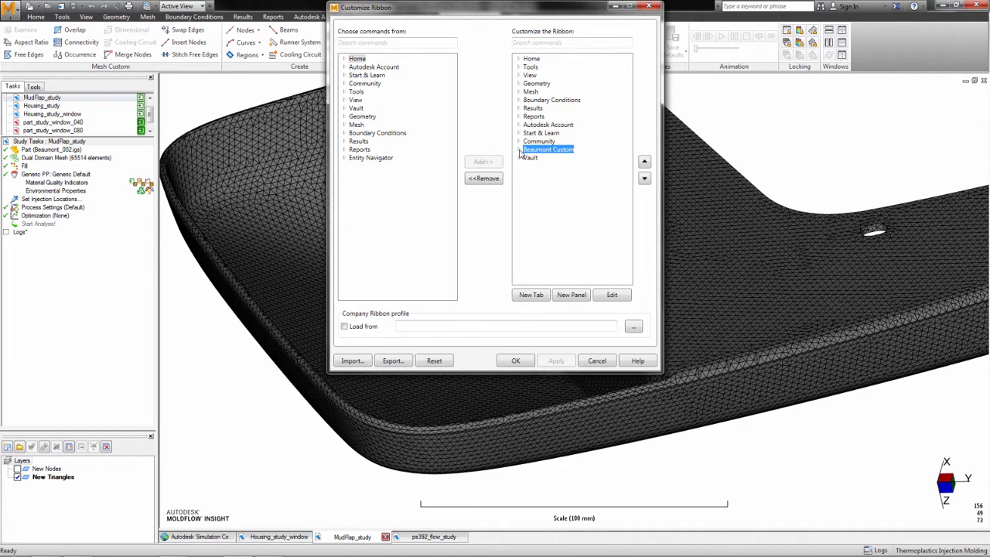
left_click(519, 150)
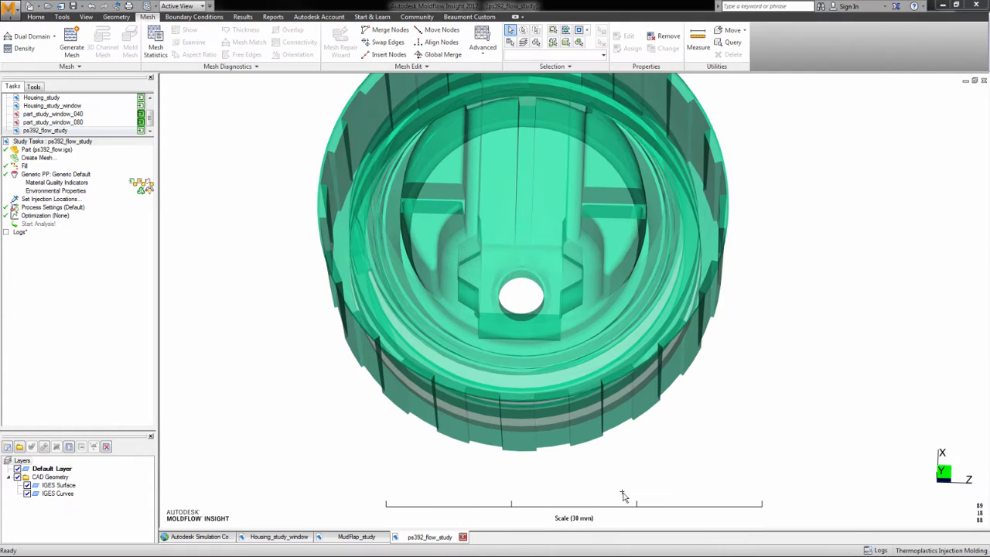
Select two surfaces on the transparent cap's lower outer wall.
left_click(553, 441)
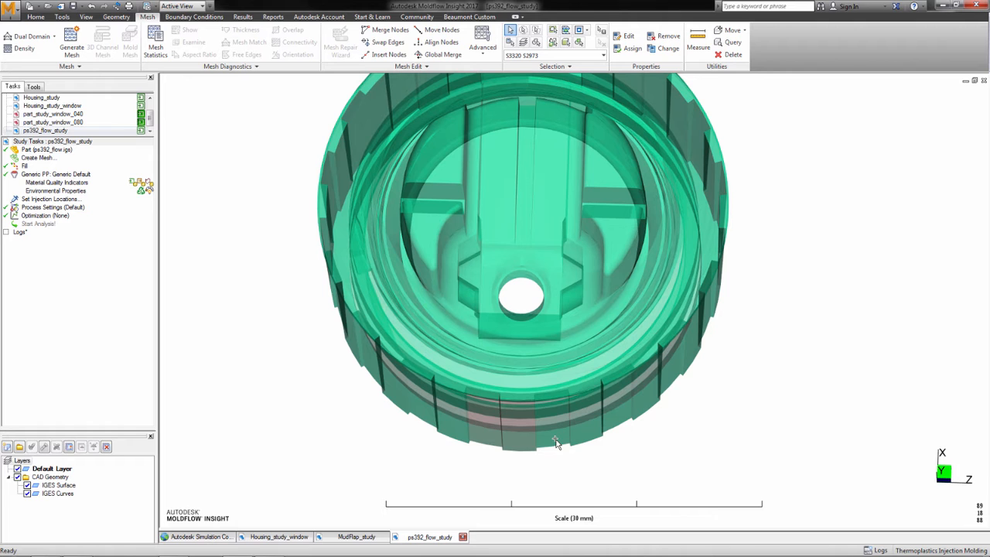
left_click(24, 48)
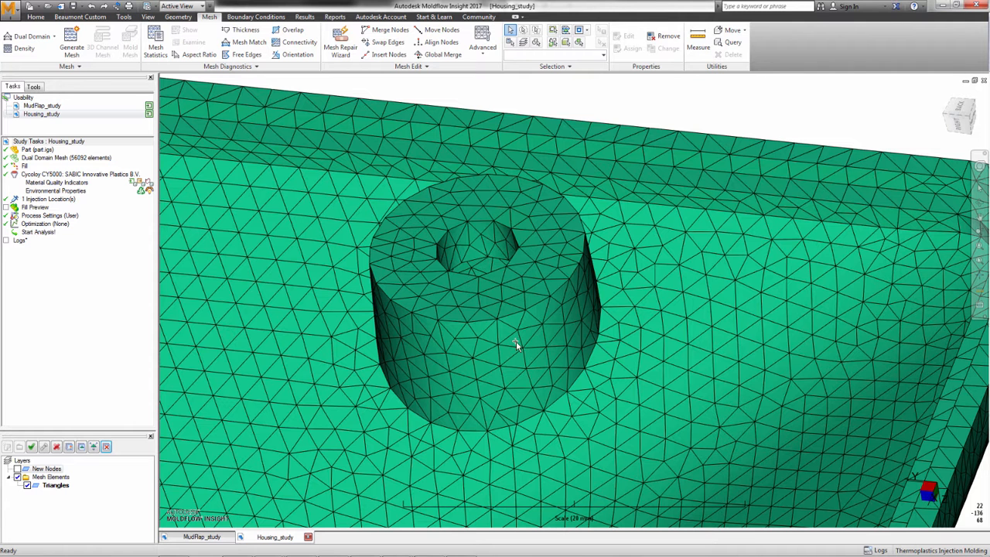
Offset all the boss's side-wall triangles outward by 1 mm with surrounding remeshing.
left_click(603, 31)
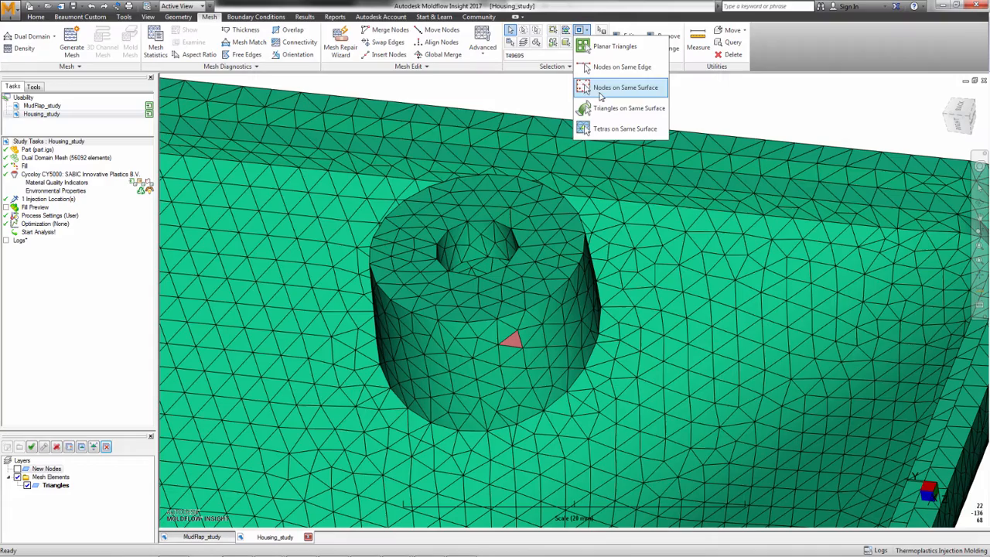
left_click(625, 87)
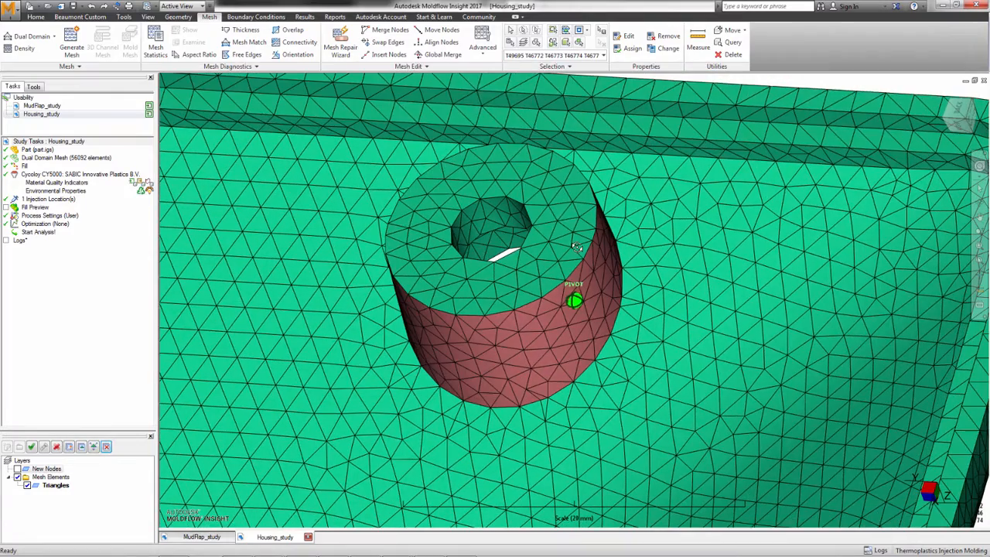
left_click(482, 37)
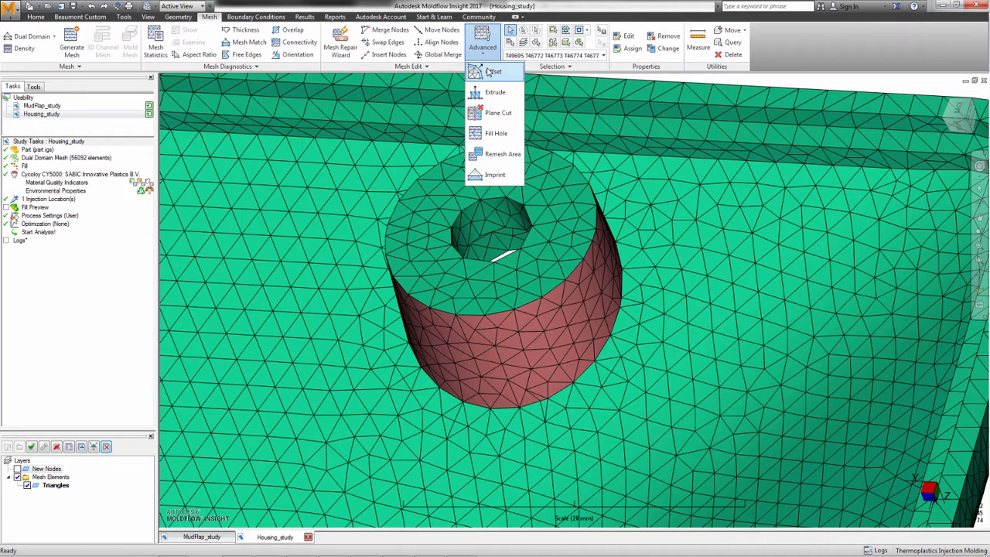
left_click(493, 71)
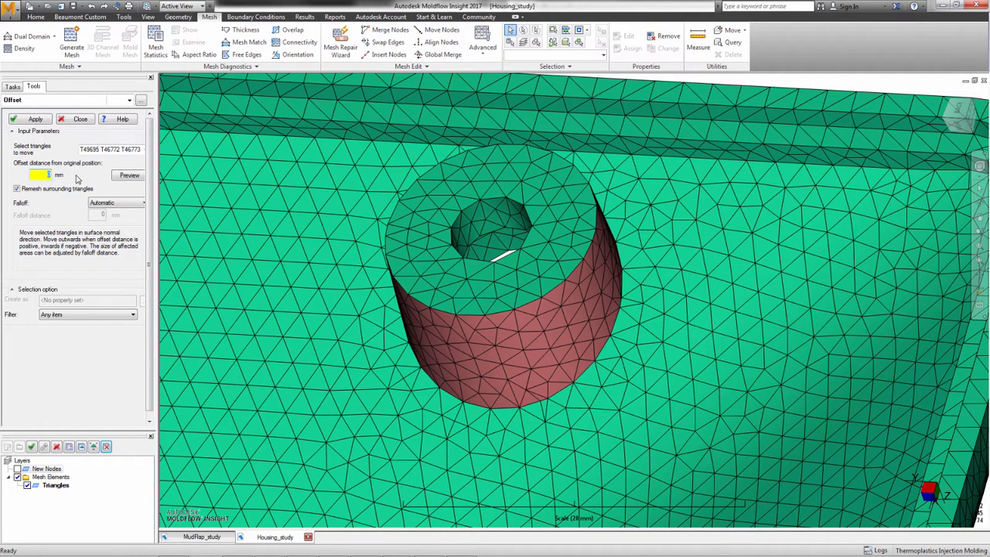
left_click(35, 118)
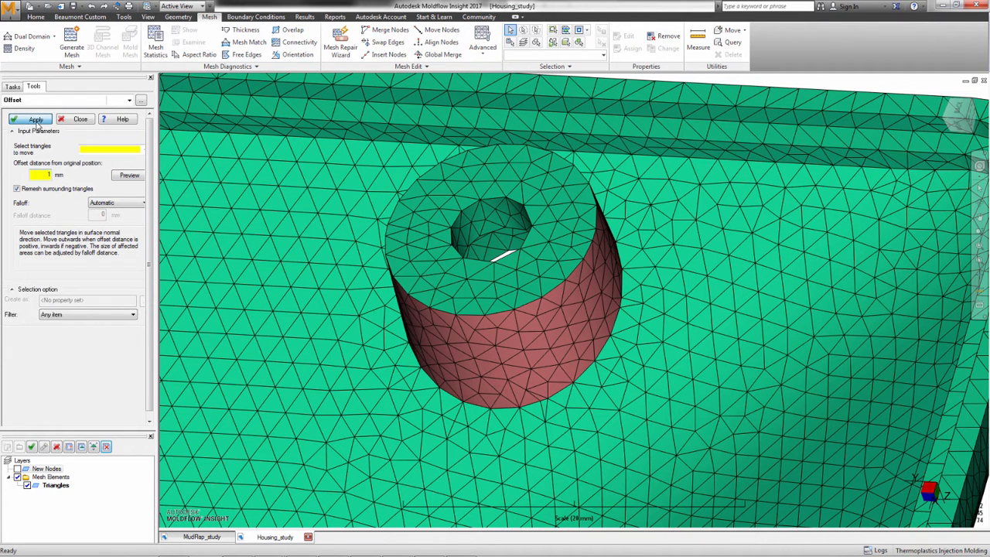
left_click(35, 118)
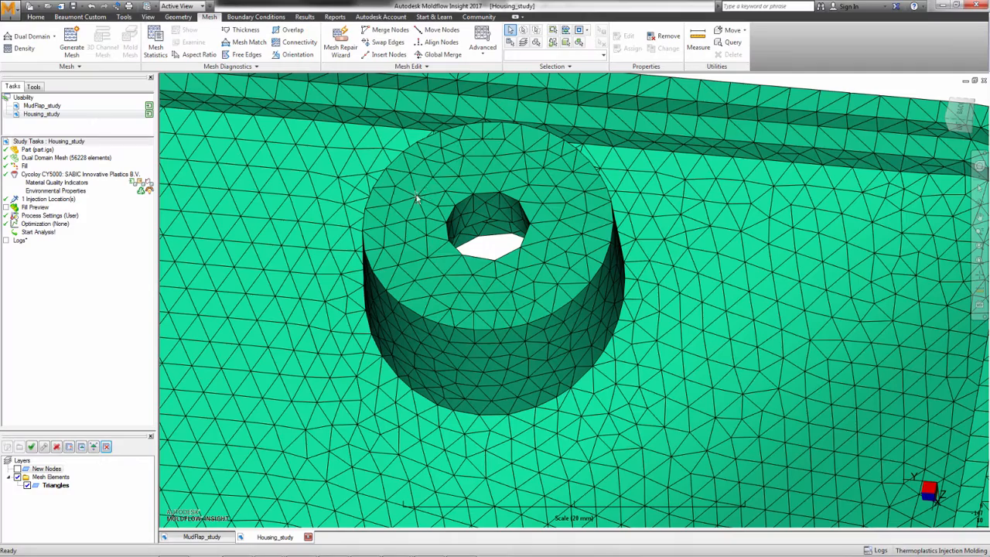
Select the boss's top-face triangles and start the Advanced Extrude operation.
left_click(406, 189)
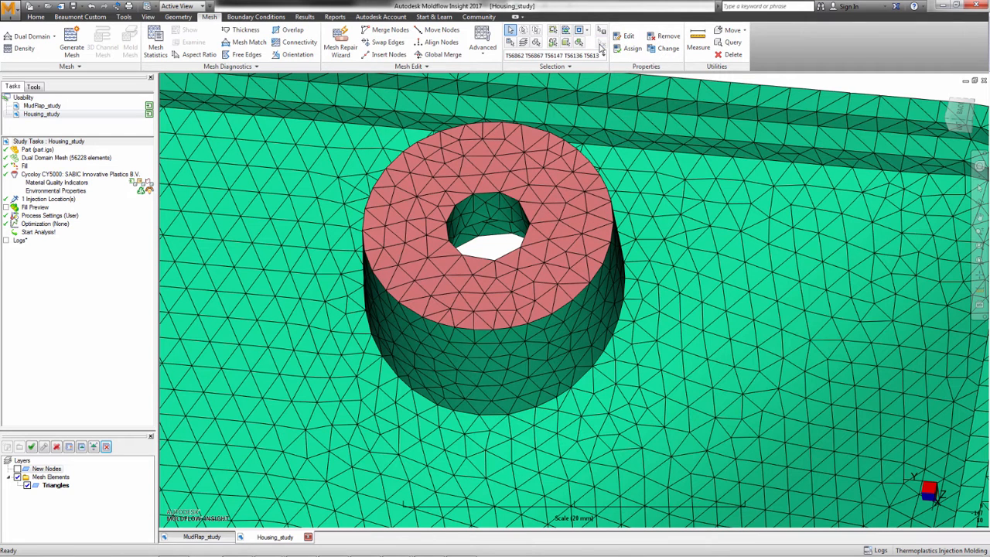
left_click(482, 39)
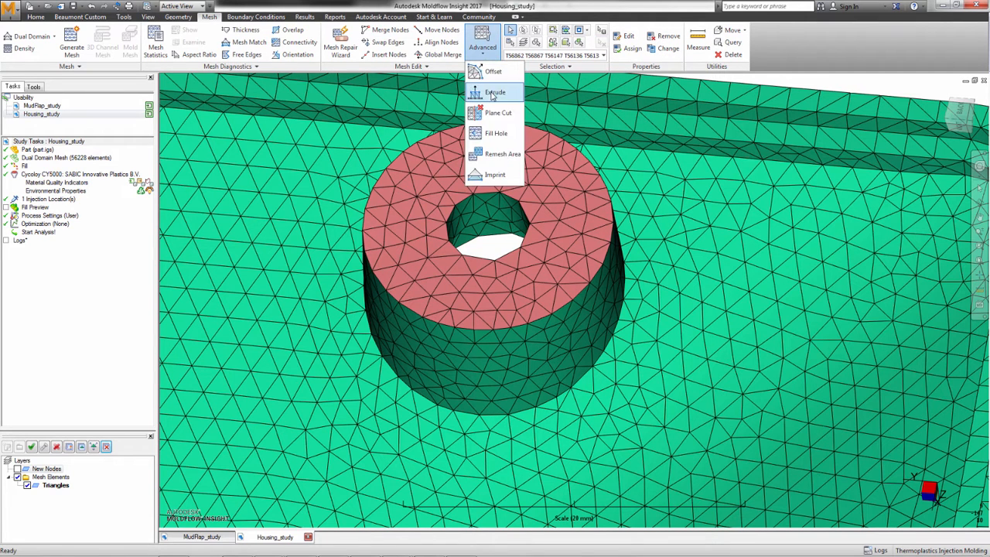
left_click(495, 92)
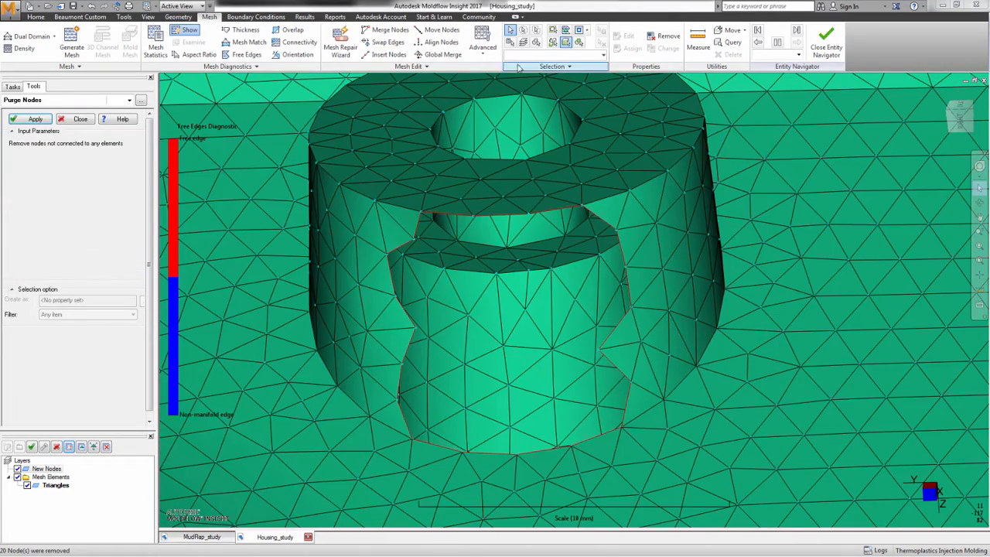
Use Fill Hole to search out the triangles bordering the boss's open gap.
left_click(483, 42)
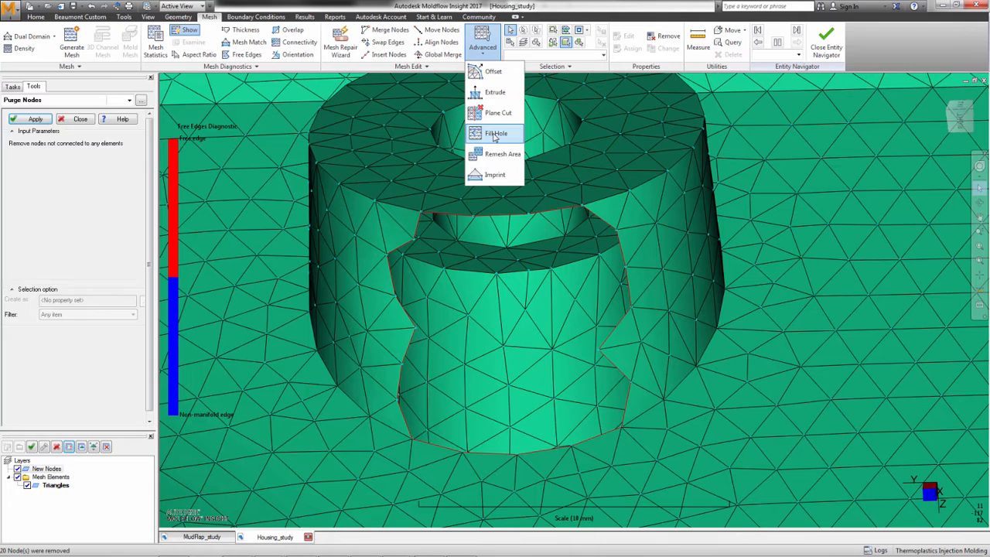
left_click(496, 133)
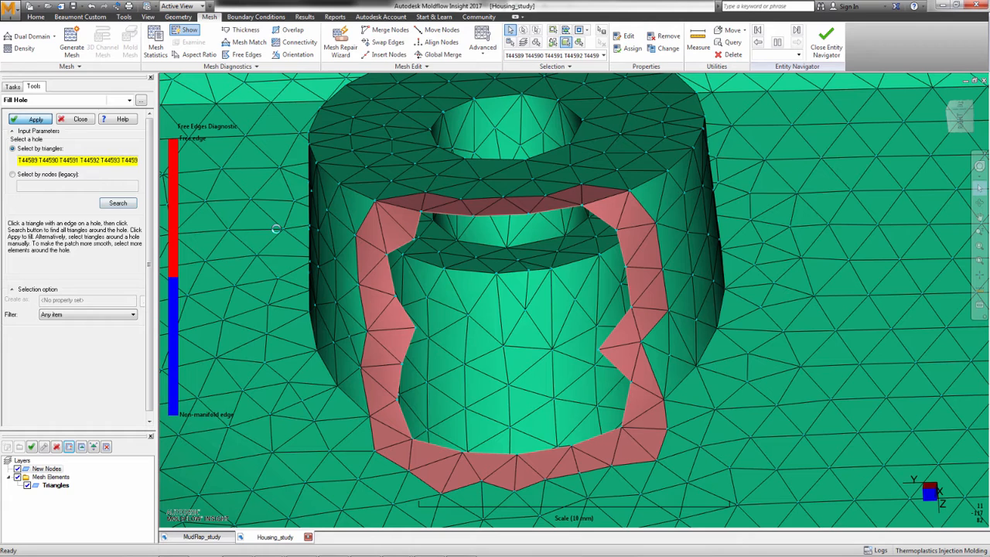
left_click(80, 119)
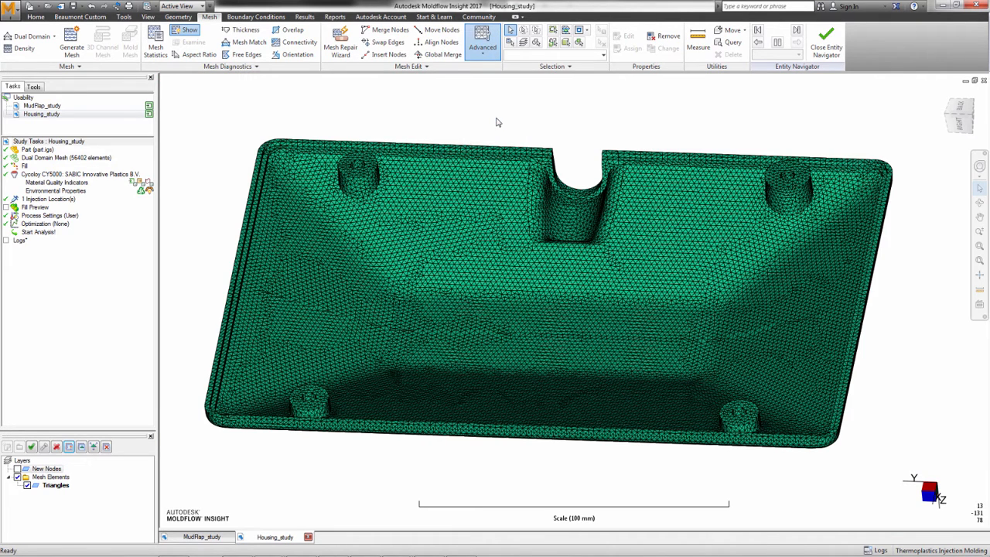
Preview and apply a Plane Cut of the housing by the XZ plane at 0 0 0.
left_click(482, 47)
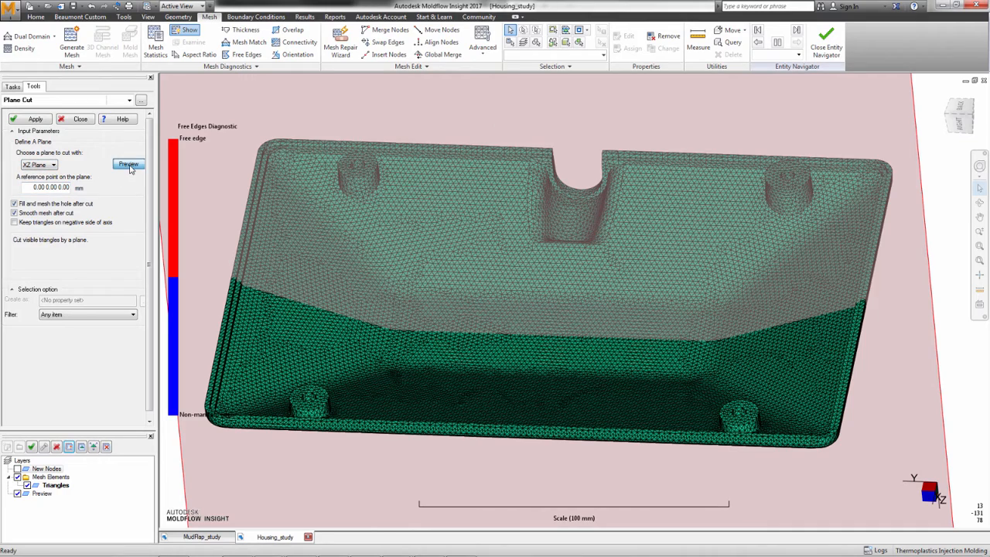
left_click(129, 164)
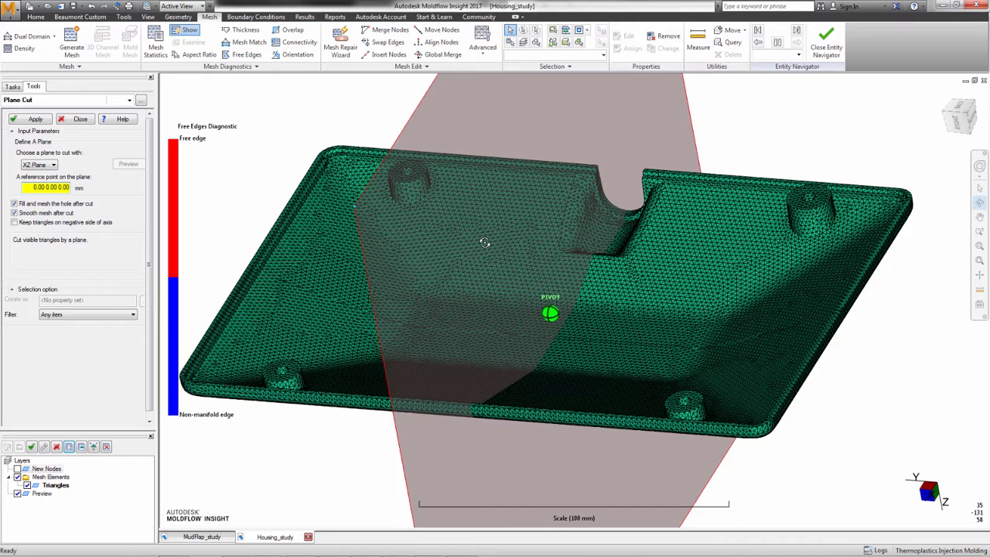
left_click(31, 118)
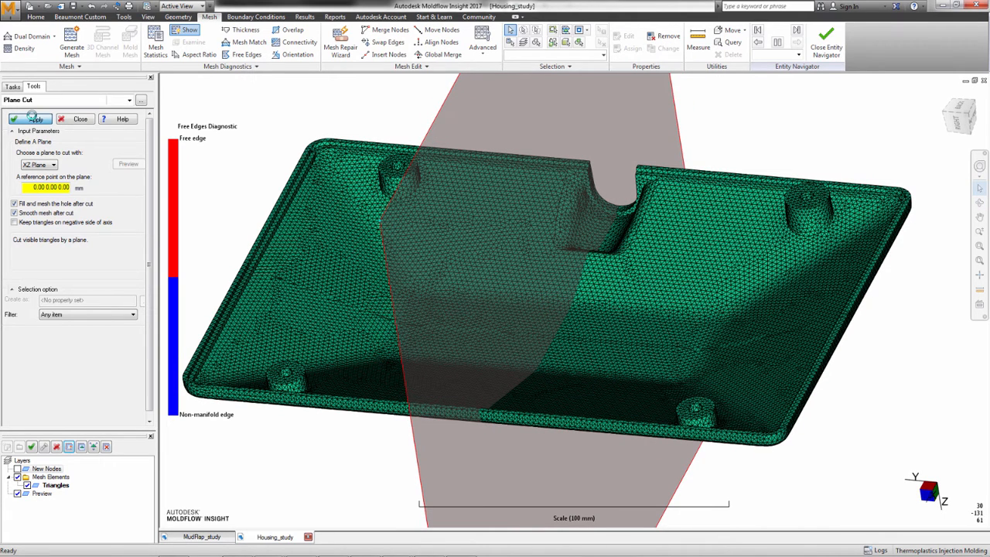
left_click(35, 118)
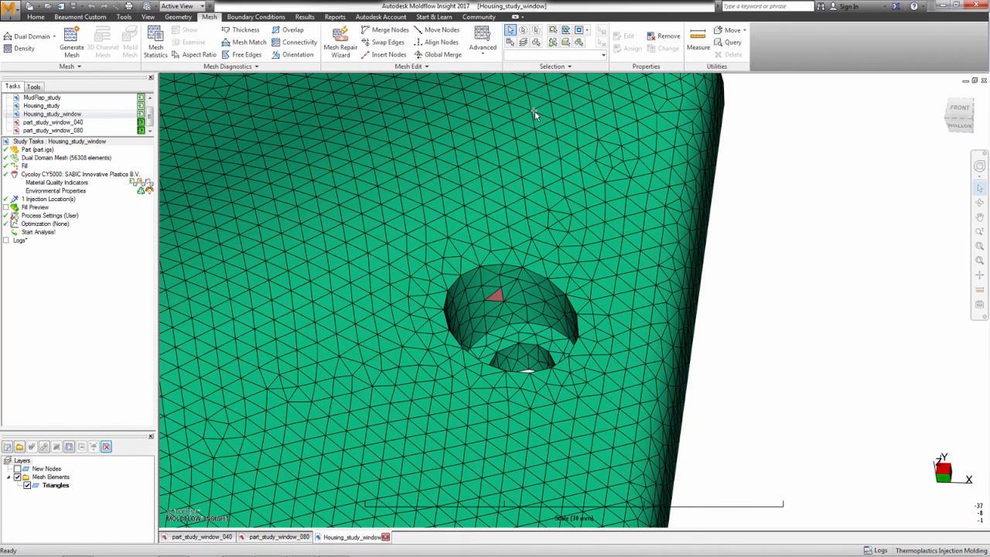
Switch to the Housing_study_window study to view the mesh around the recess.
left_click(589, 31)
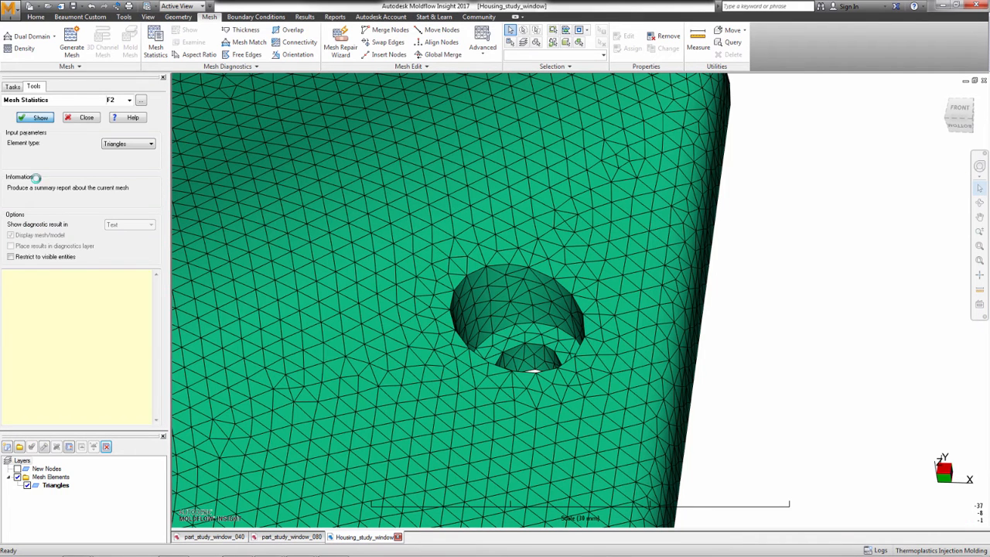
Open Mesh Statistics with element type Triangles for the window housing mesh.
left_click(36, 117)
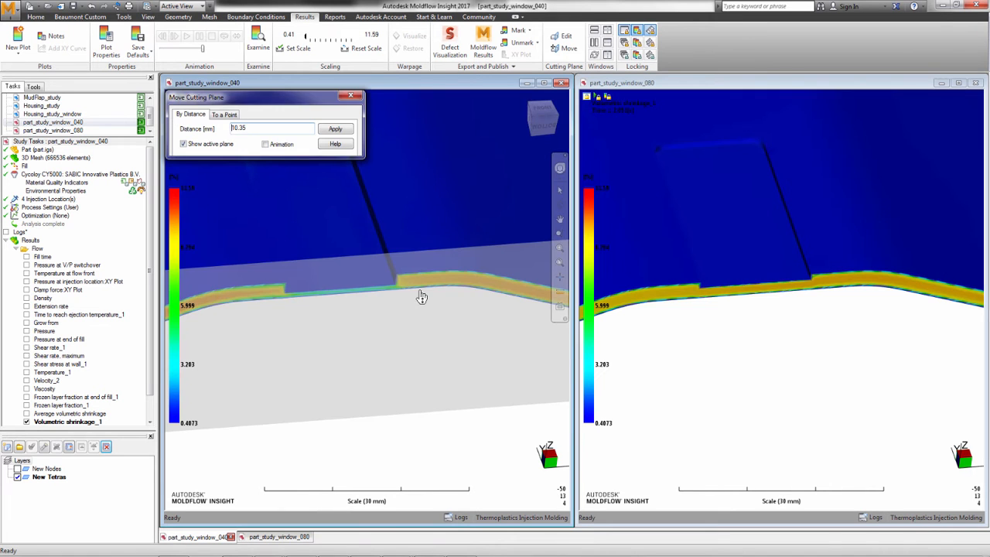
Compare volumetric shrinkage for both window studies, then open MudFlap_study's selection options.
left_click(335, 129)
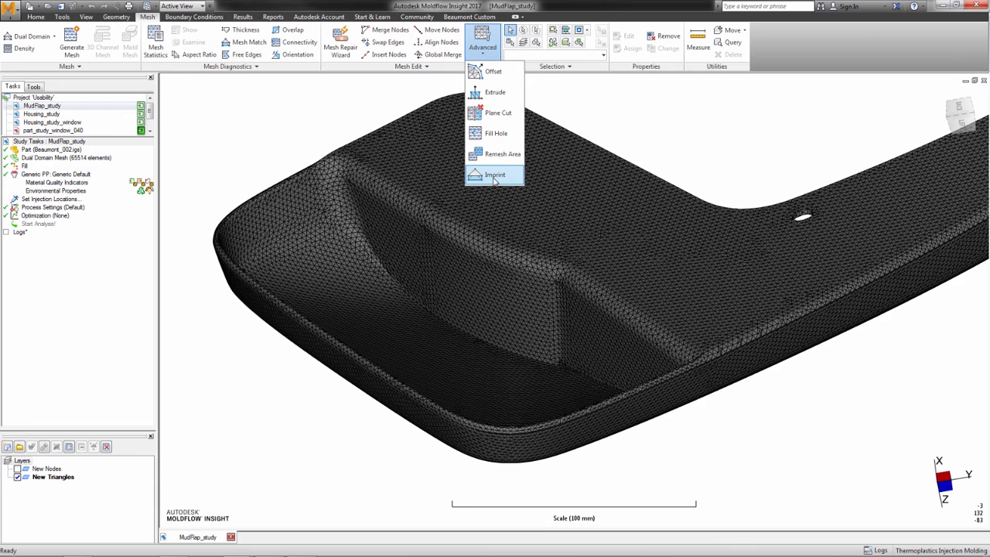
left_click(580, 31)
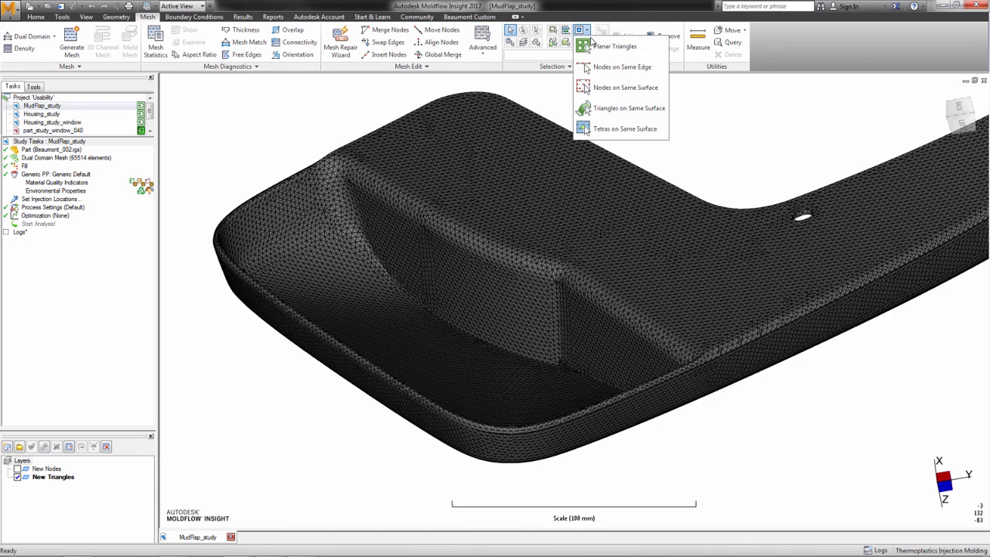